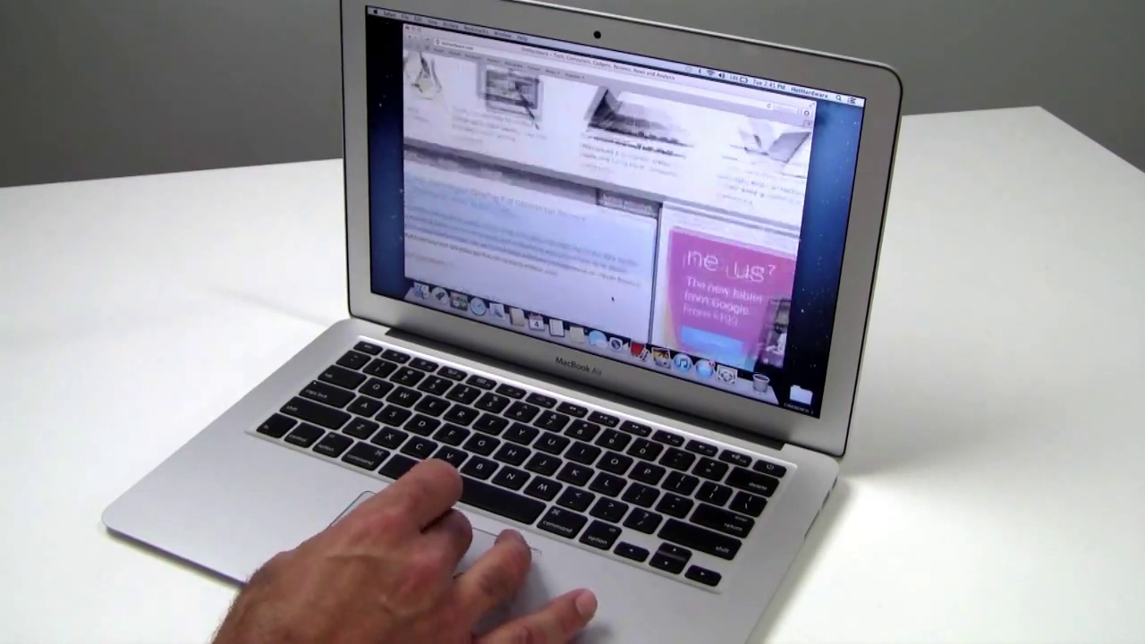
{"action": "scroll", "scroll_direction": "down", "scroll_amount": 3}
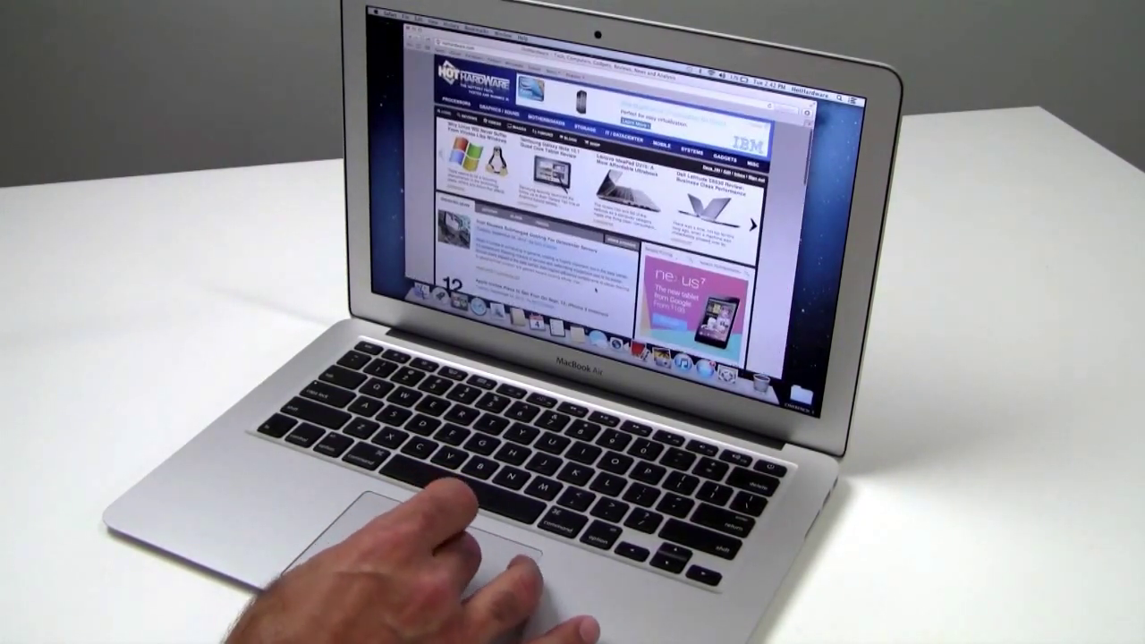
{"action": "scroll", "scroll_direction": "down", "scroll_amount": 3}
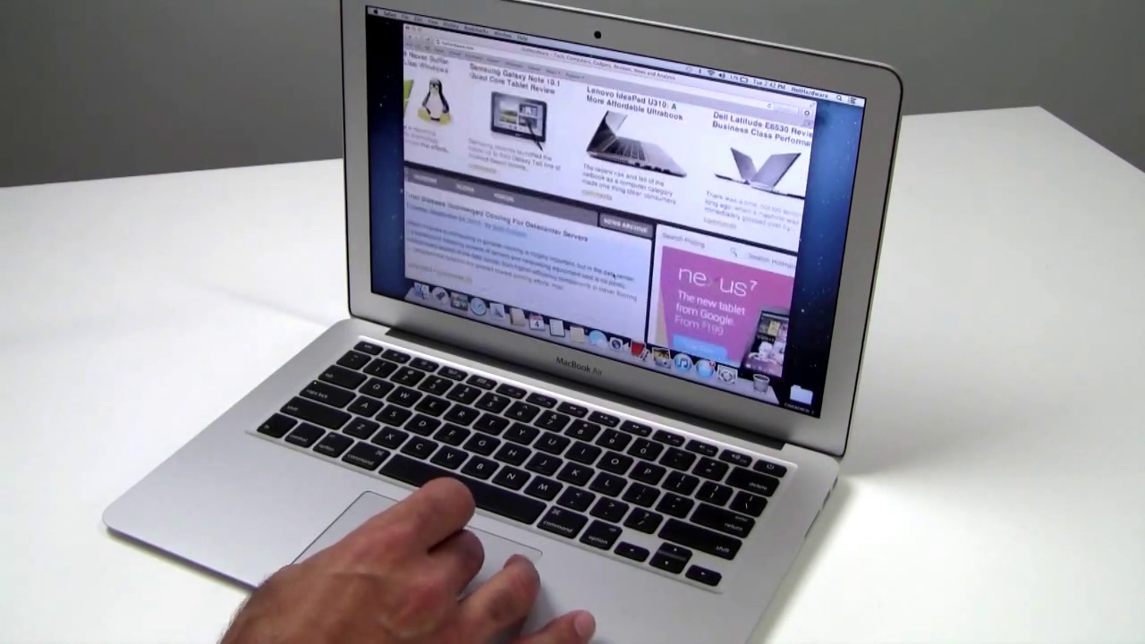